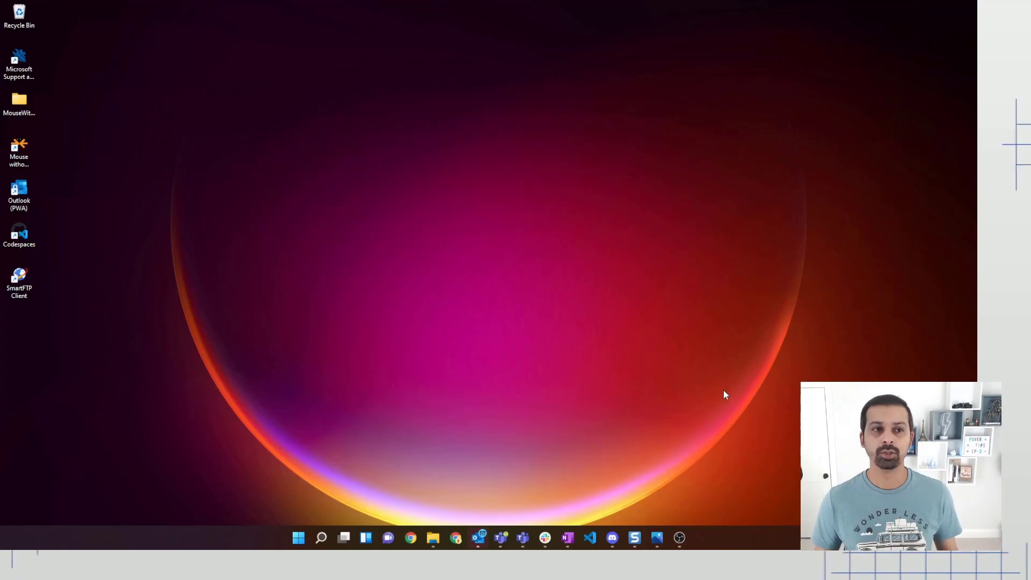
{"action": "mouse_move", "coordinate": [82, 58]}
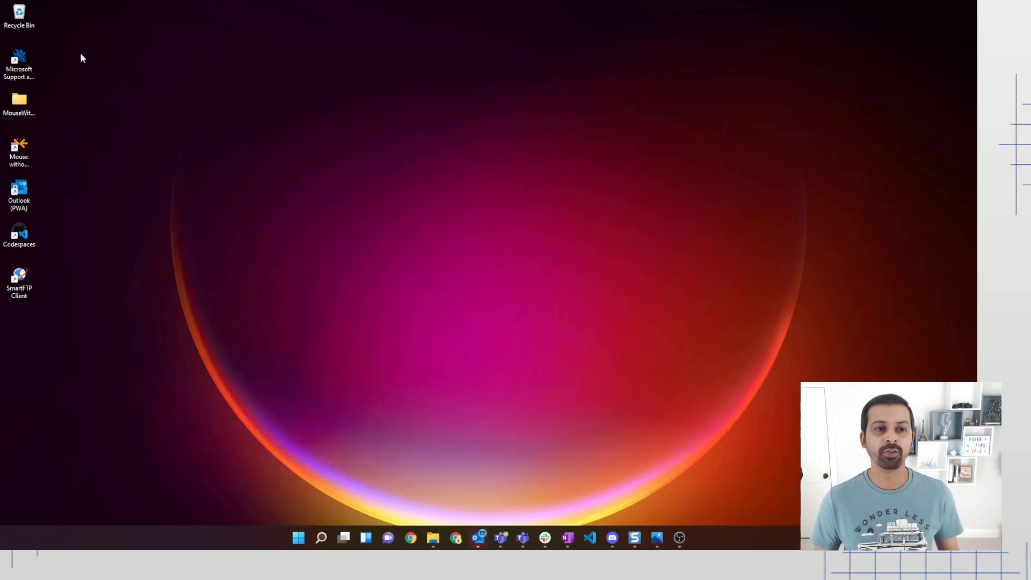
{"action": "mouse_move", "coordinate": [89, 250]}
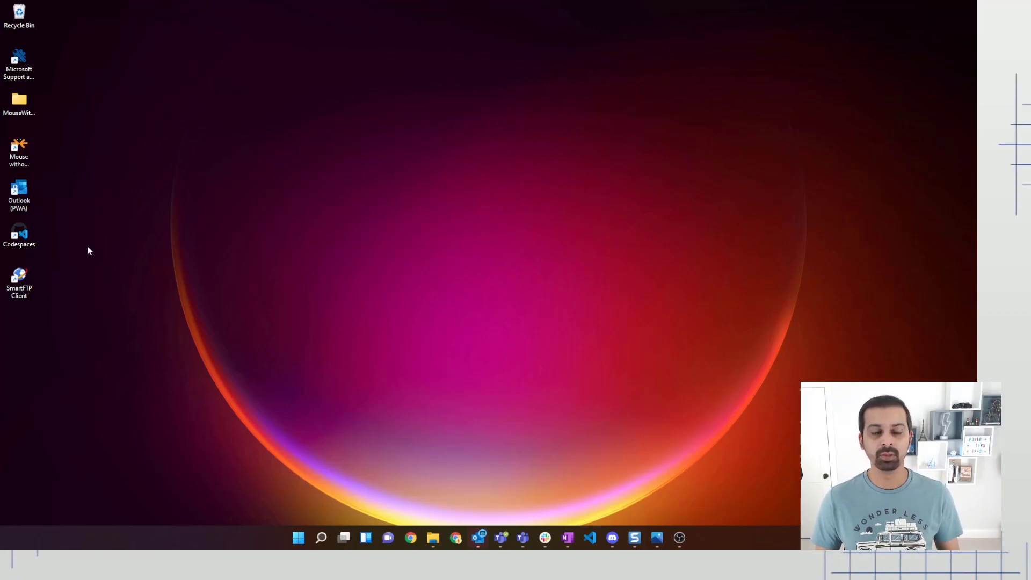
{"action": "mouse_move", "coordinate": [371, 184]}
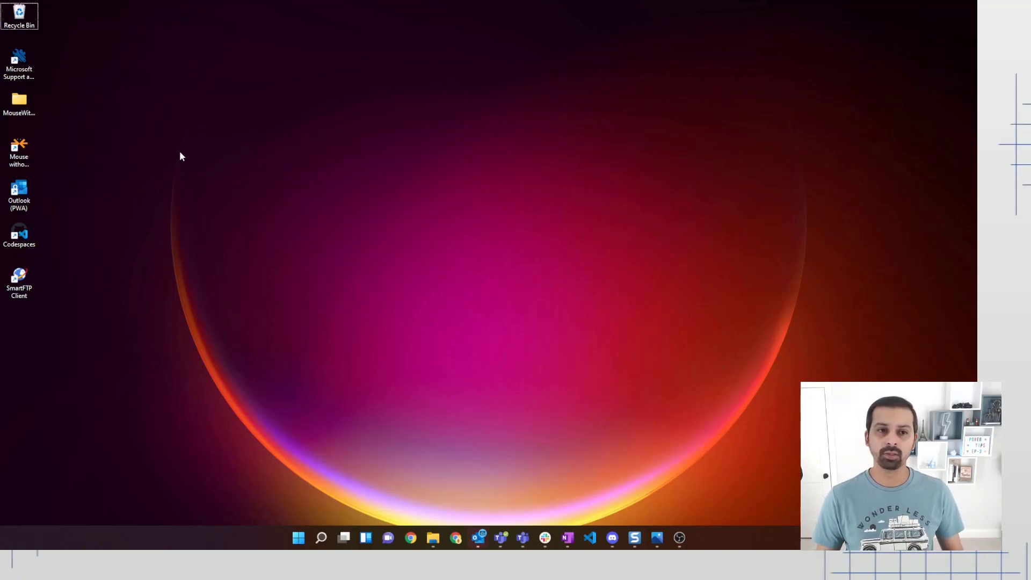
Bring up the desktop context menu to turn off Show desktop icons
{"action": "right_click", "coordinate": [180, 155]}
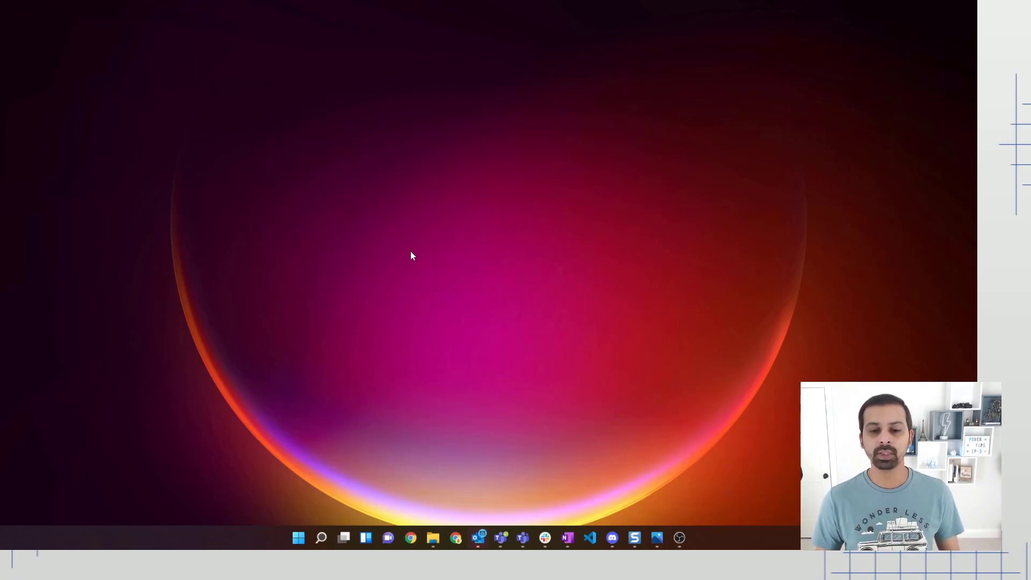
{"action": "mouse_move", "coordinate": [538, 453]}
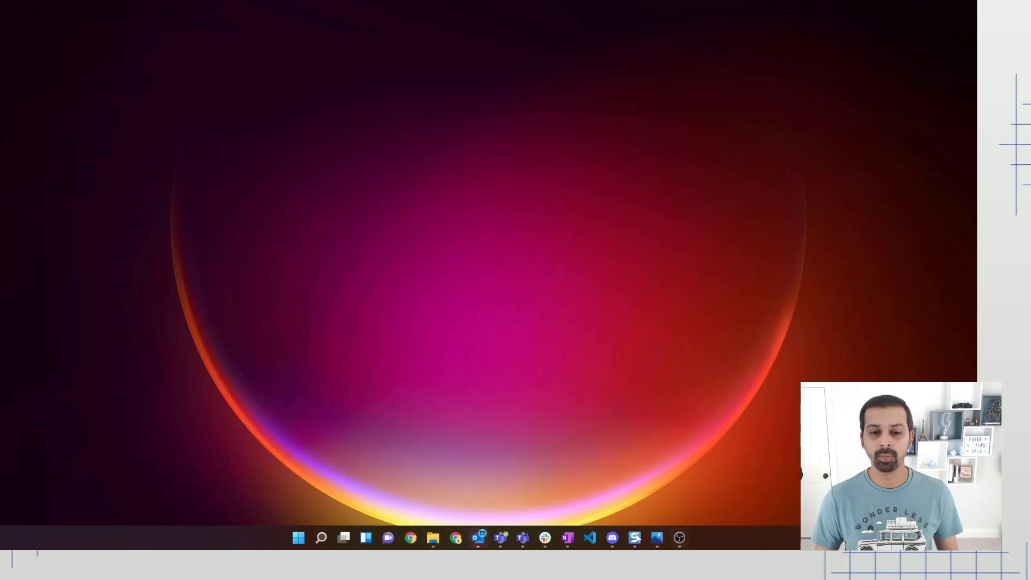
{"action": "mouse_move", "coordinate": [612, 538]}
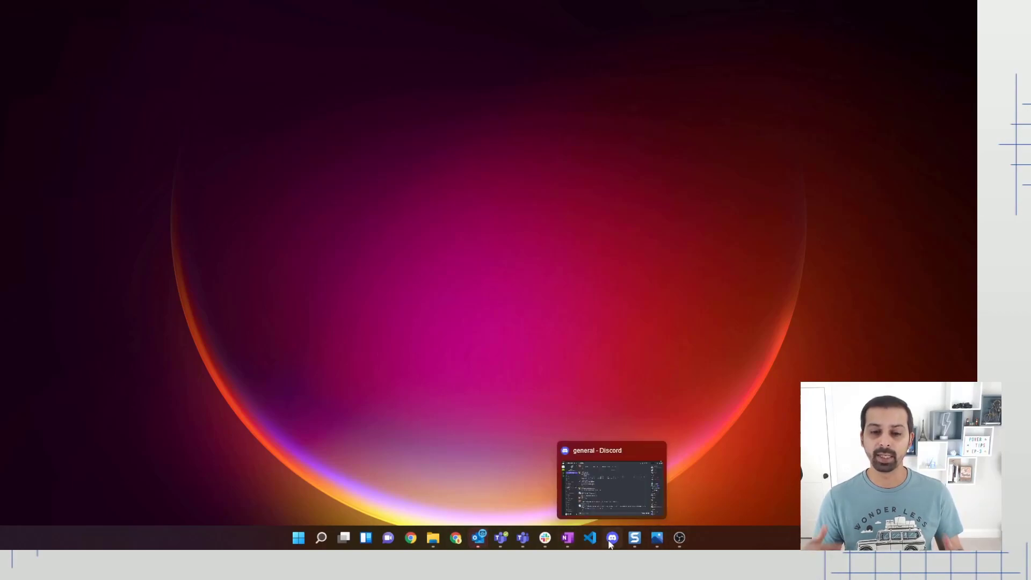
{"action": "mouse_move", "coordinate": [590, 538]}
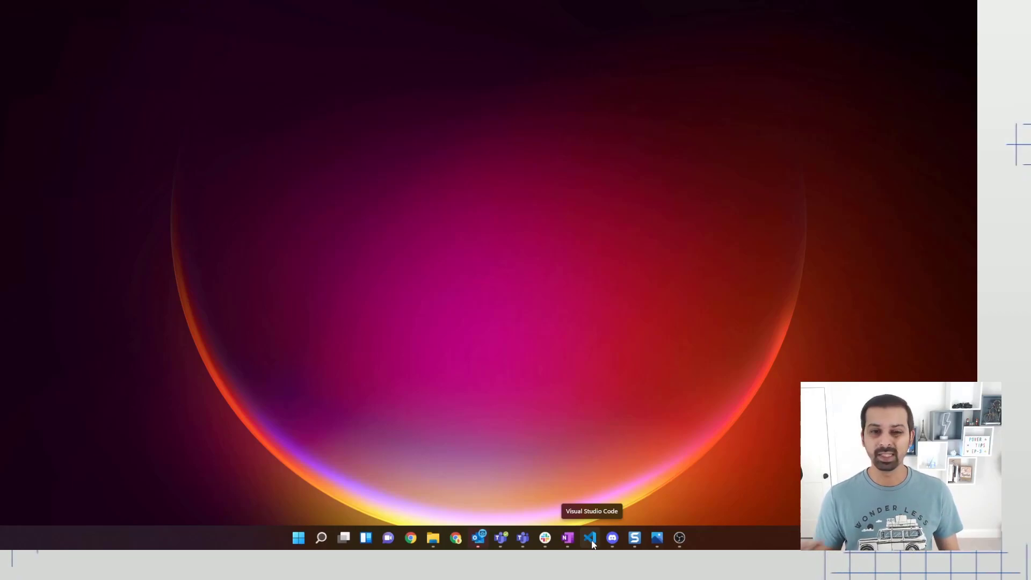
{"action": "left_click", "coordinate": [297, 538]}
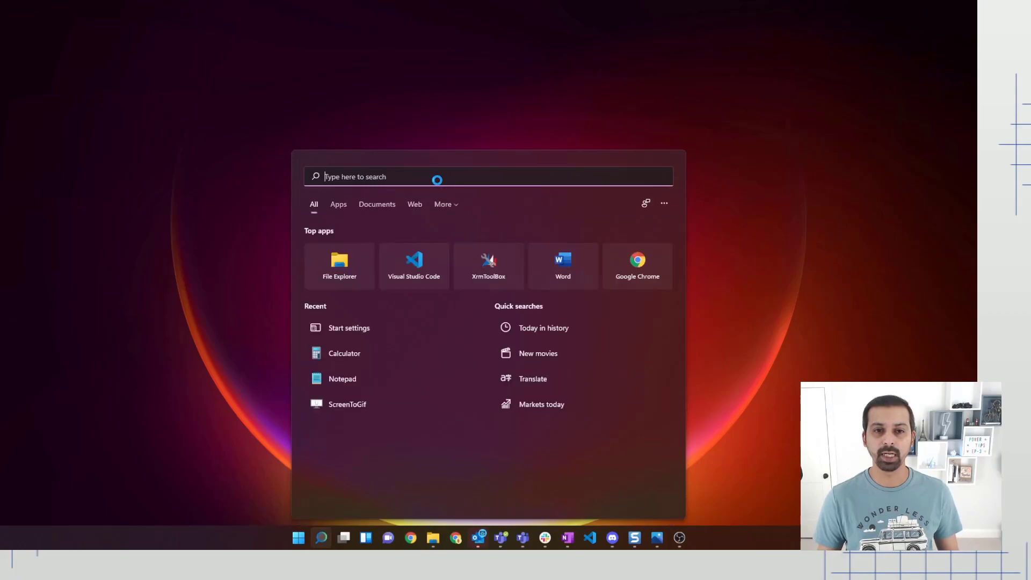
{"action": "type", "text": "visual"}
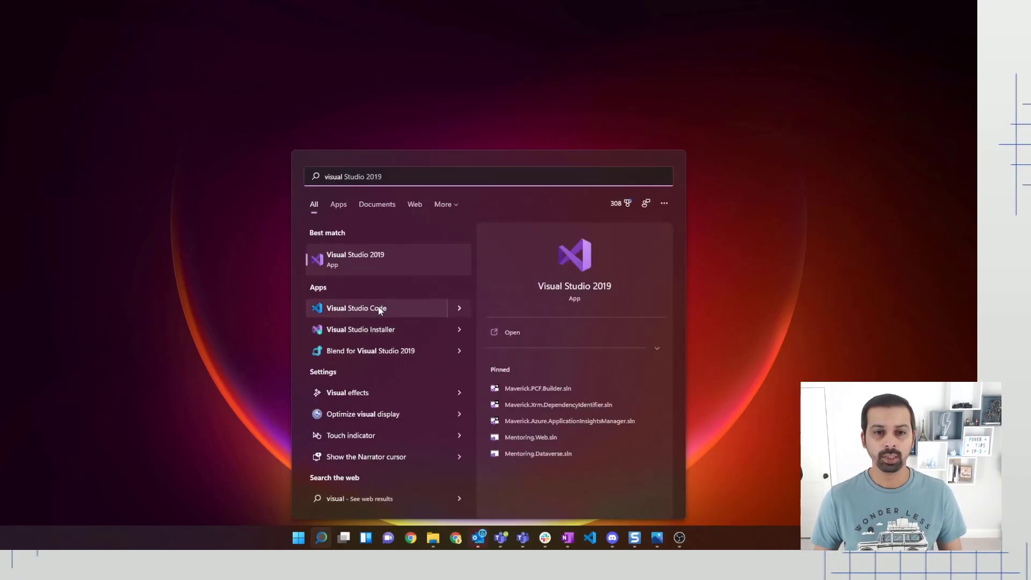
{"action": "right_click", "coordinate": [356, 308]}
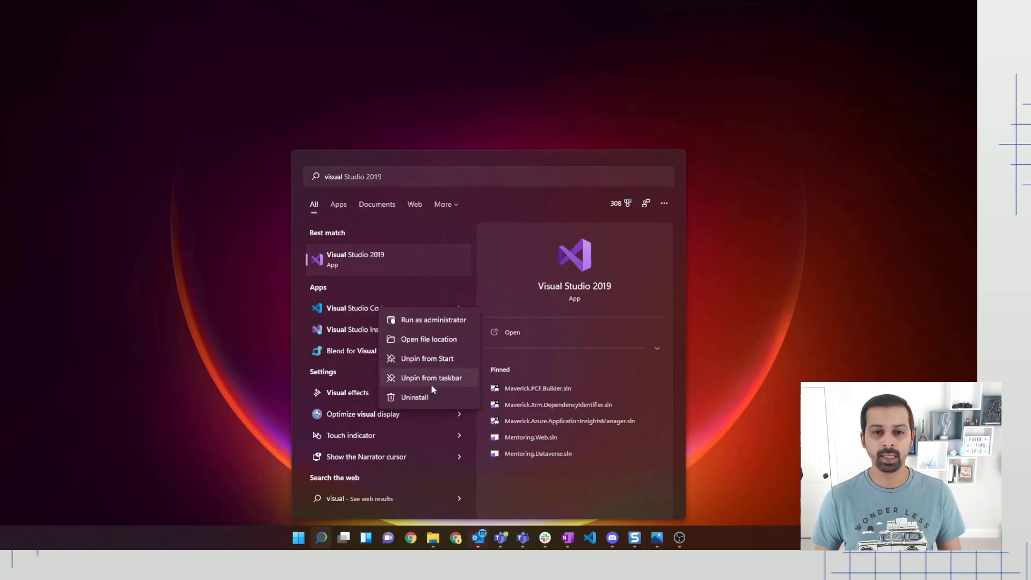
{"action": "mouse_move", "coordinate": [447, 384]}
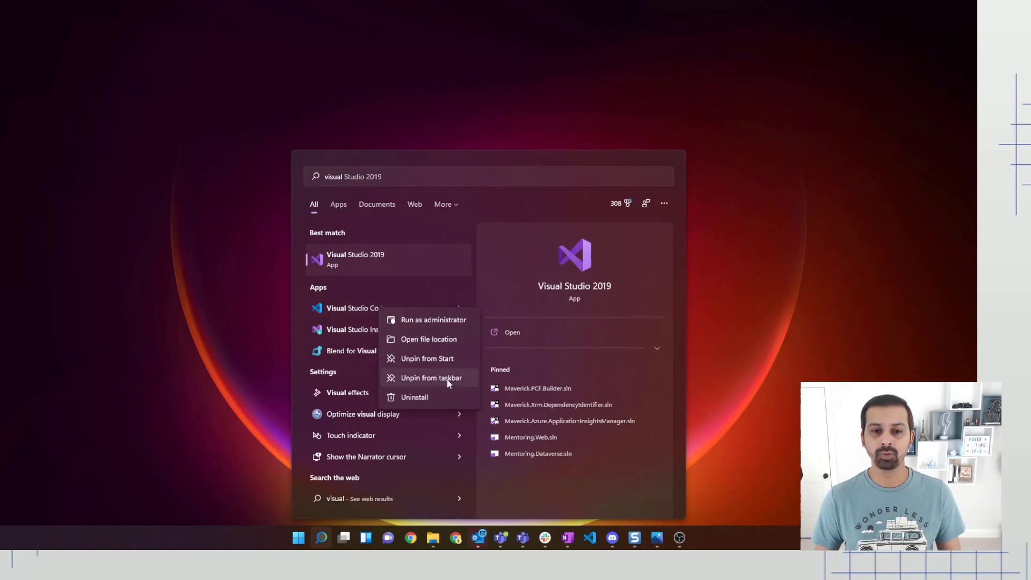
{"action": "mouse_move", "coordinate": [732, 519]}
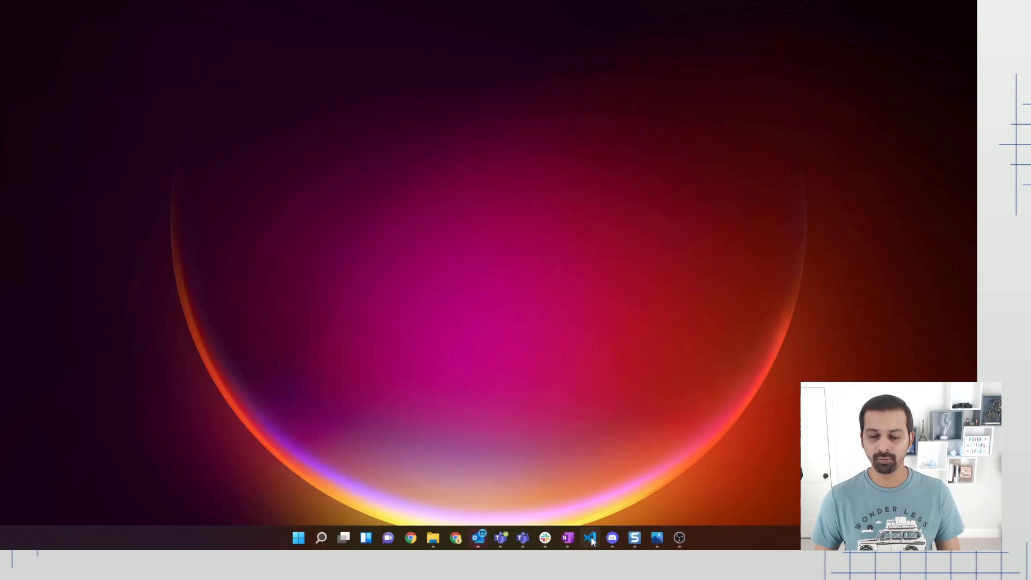
{"action": "mouse_move", "coordinate": [590, 539]}
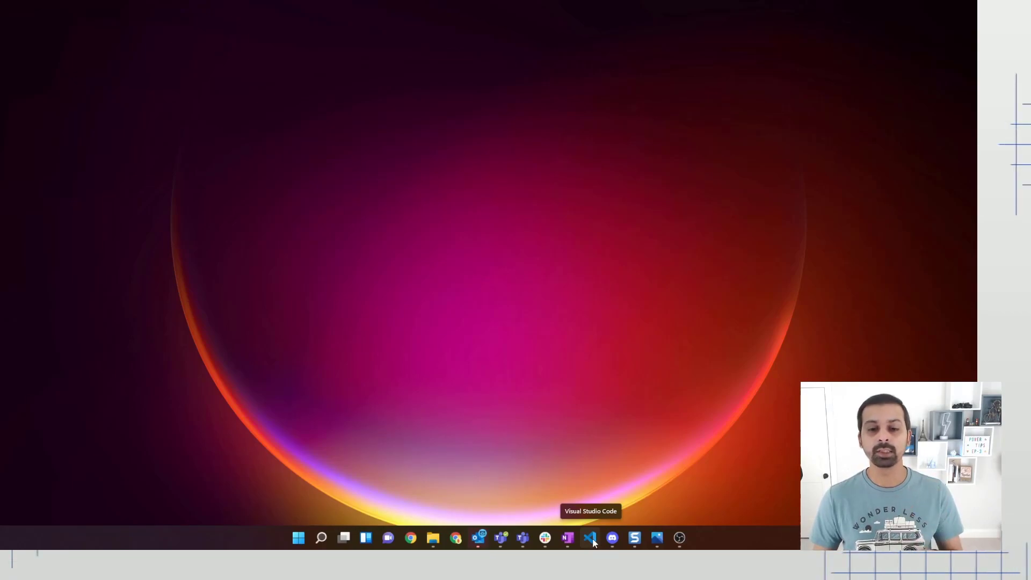
{"action": "left_click", "coordinate": [590, 538]}
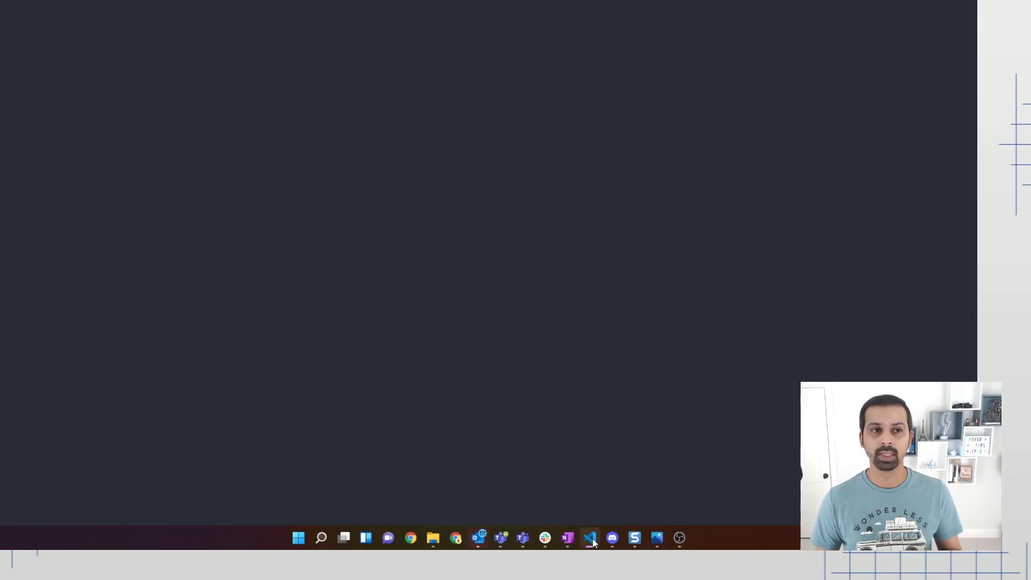
{"action": "left_click", "coordinate": [590, 538]}
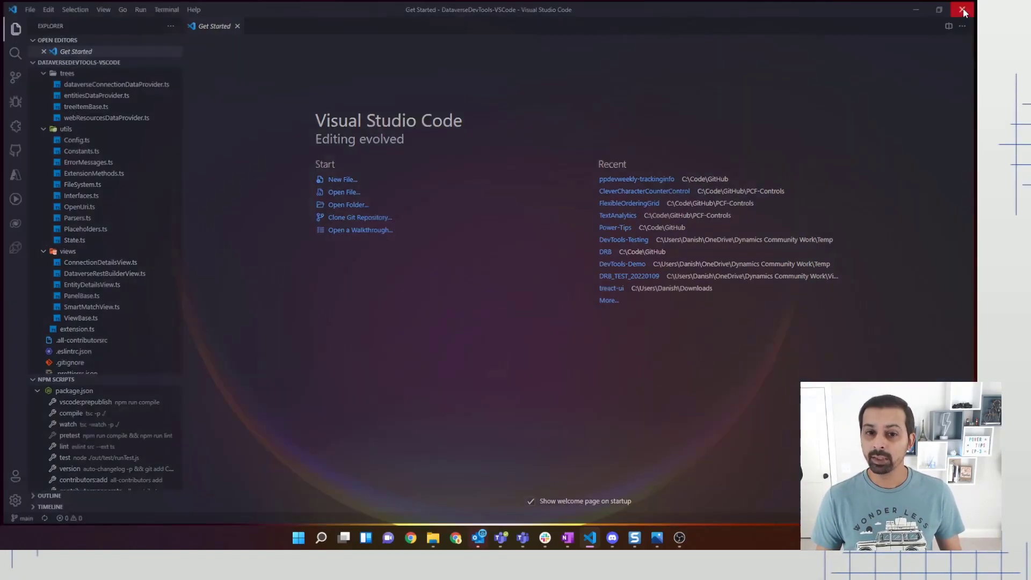
{"action": "left_click", "coordinate": [964, 10]}
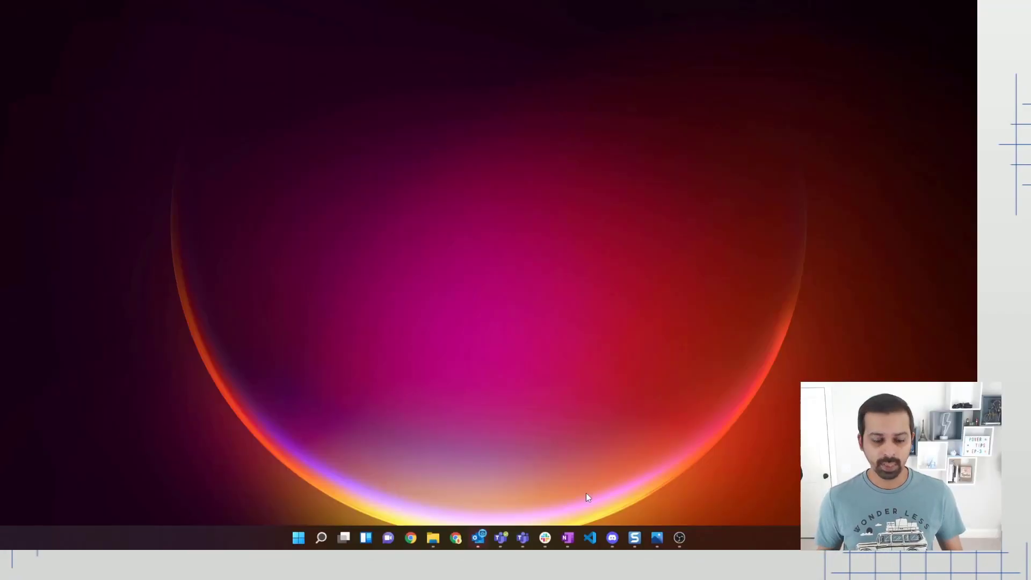
Launch VS Code from the taskbar and land on the DataverseDevTools-VSCode Get Started page
{"action": "left_click", "coordinate": [298, 538]}
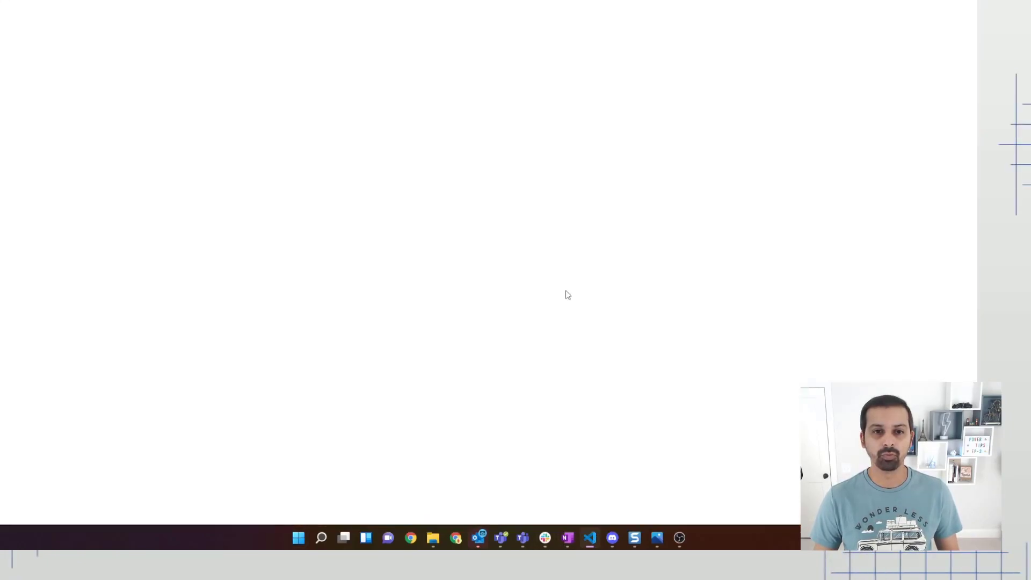
{"action": "left_click", "coordinate": [590, 538]}
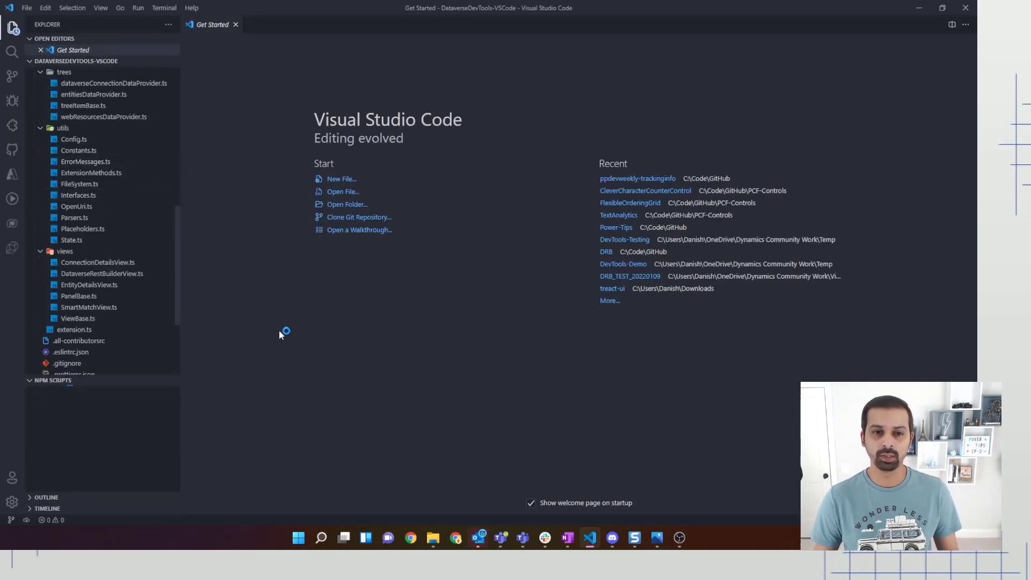
{"action": "left_click", "coordinate": [52, 381]}
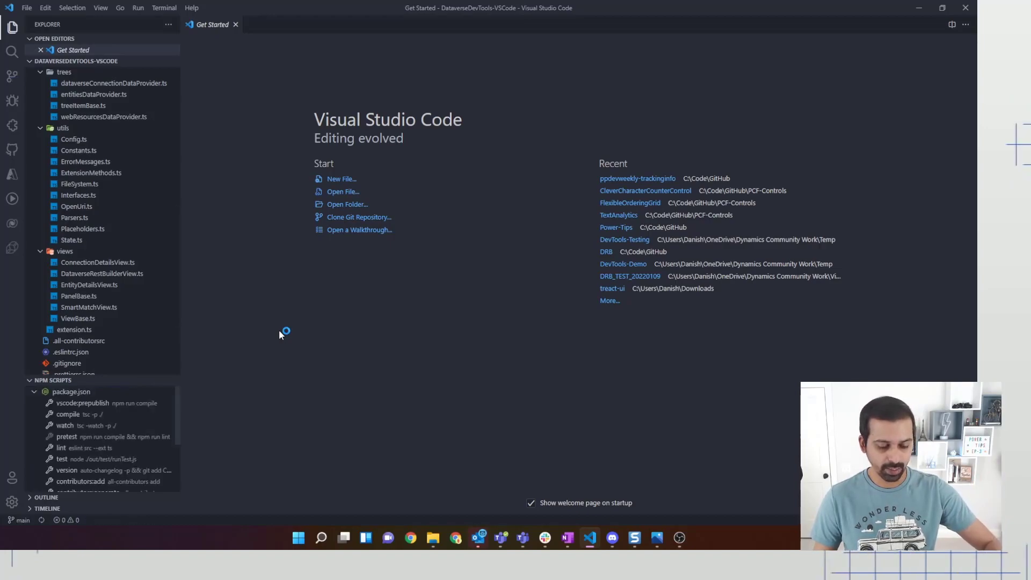
Search Start for 'Fiddler Classic' and pin it to Start from the best match's options
{"action": "left_click", "coordinate": [298, 538]}
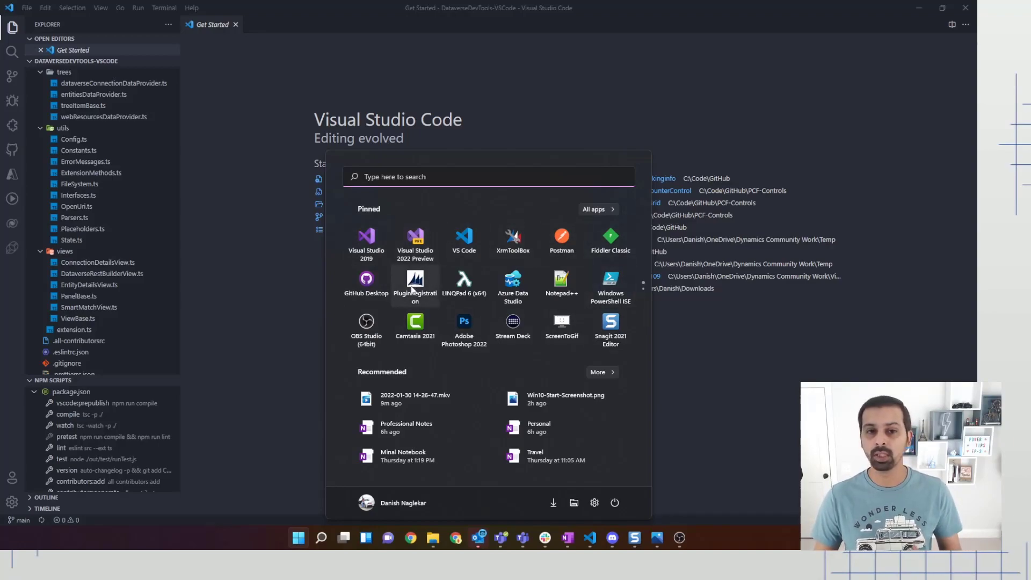
{"action": "mouse_move", "coordinate": [418, 201]}
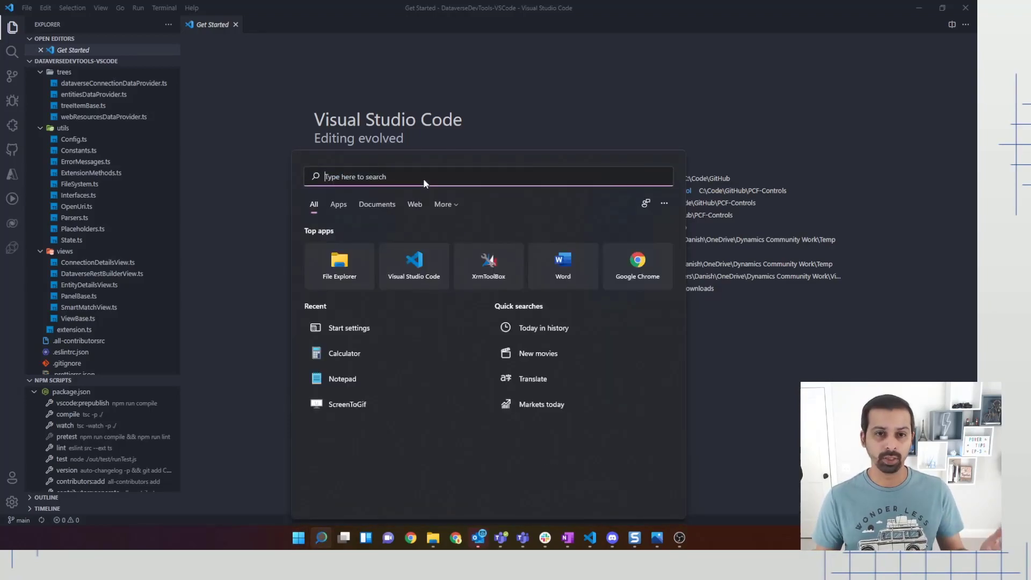
{"action": "type", "text": "t"}
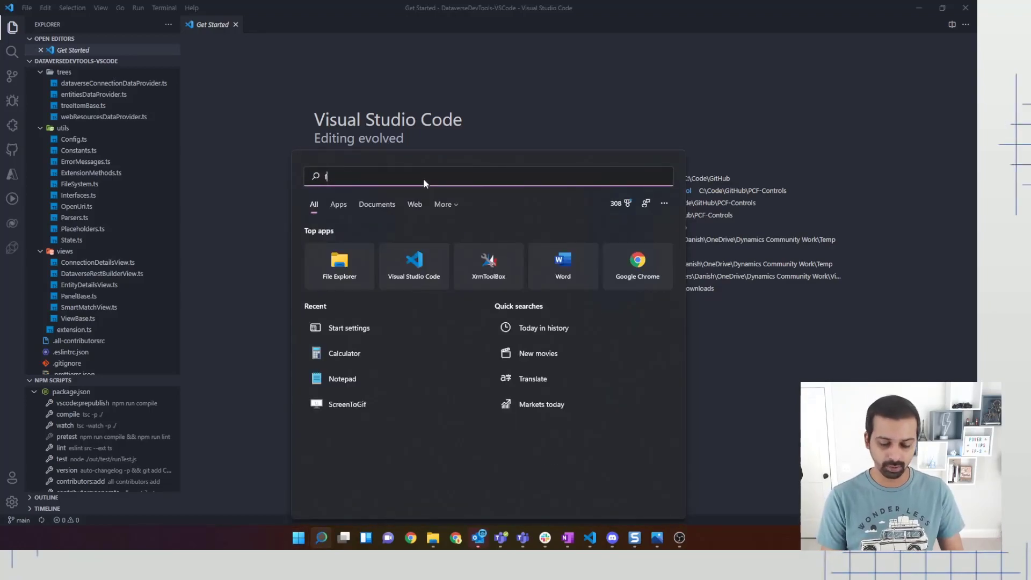
{"action": "type", "text": "iddler Classic"}
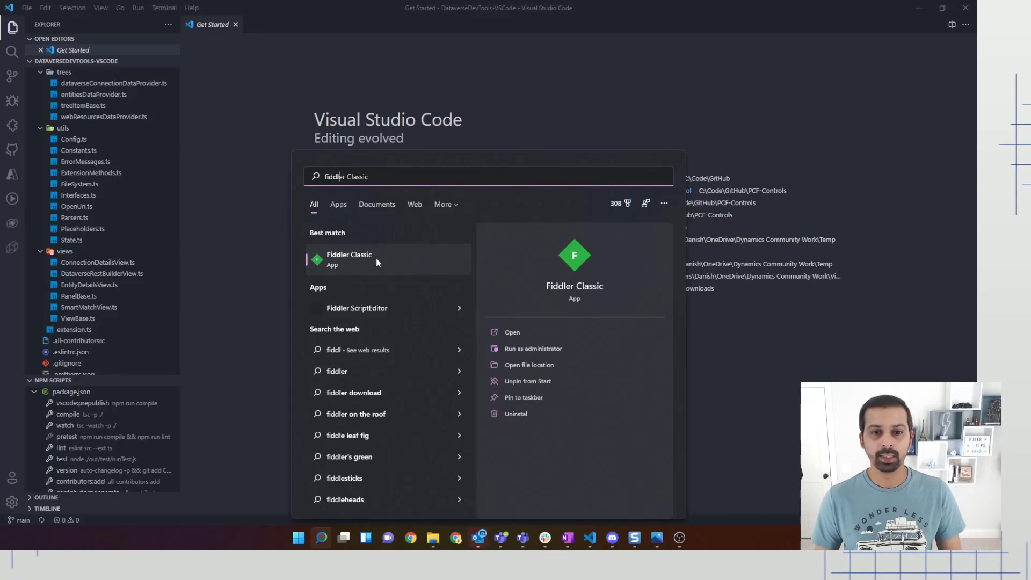
{"action": "right_click", "coordinate": [349, 259]}
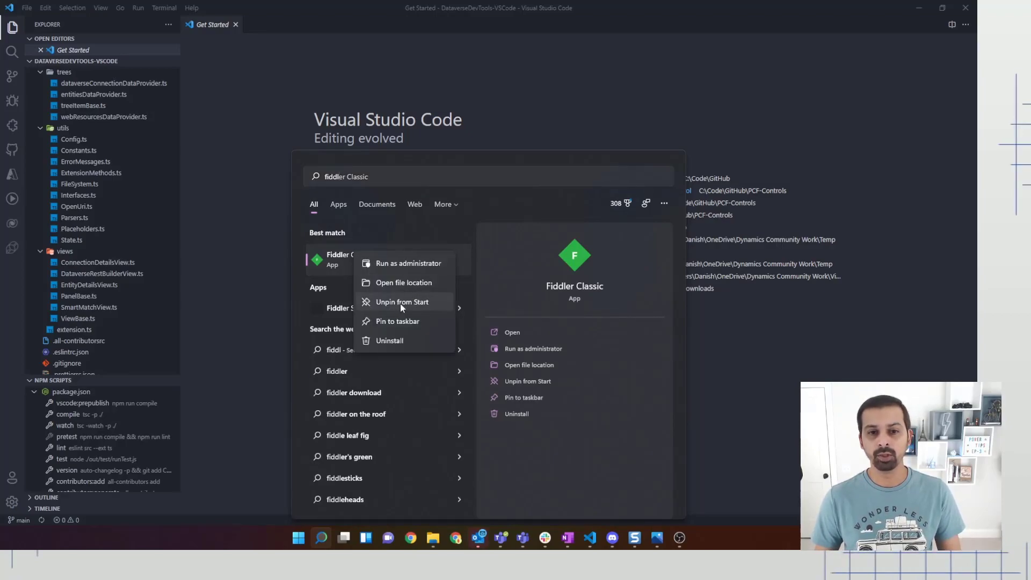
{"action": "left_click", "coordinate": [535, 201]}
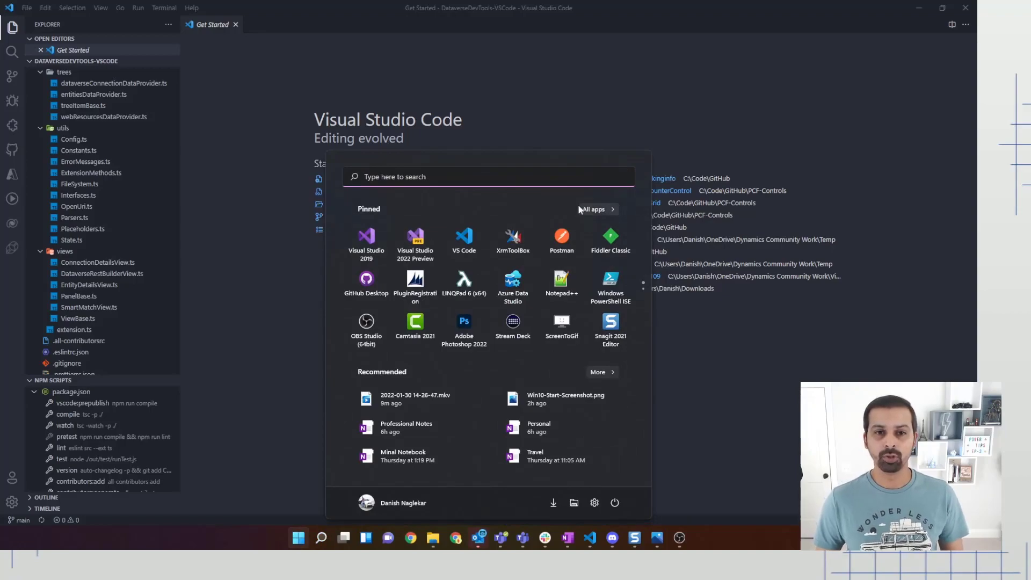
{"action": "mouse_move", "coordinate": [637, 231]}
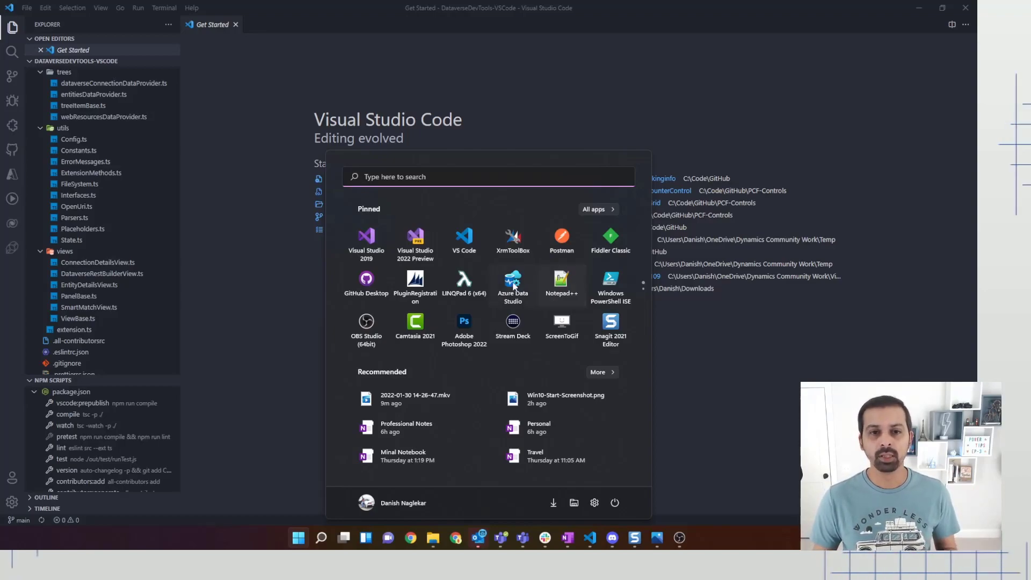
{"action": "mouse_move", "coordinate": [590, 269]}
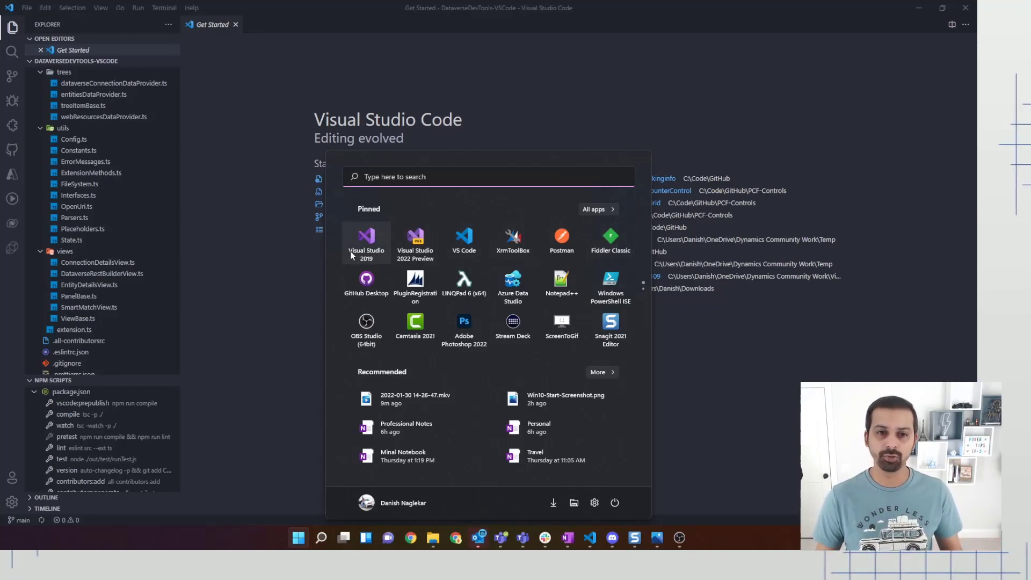
{"action": "mouse_move", "coordinate": [414, 242]}
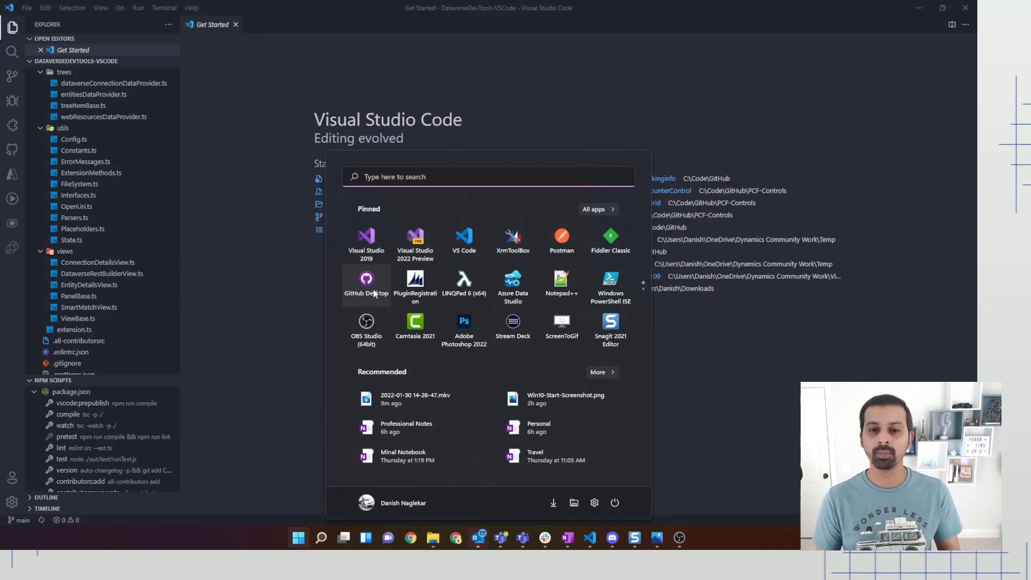
{"action": "mouse_move", "coordinate": [513, 286]}
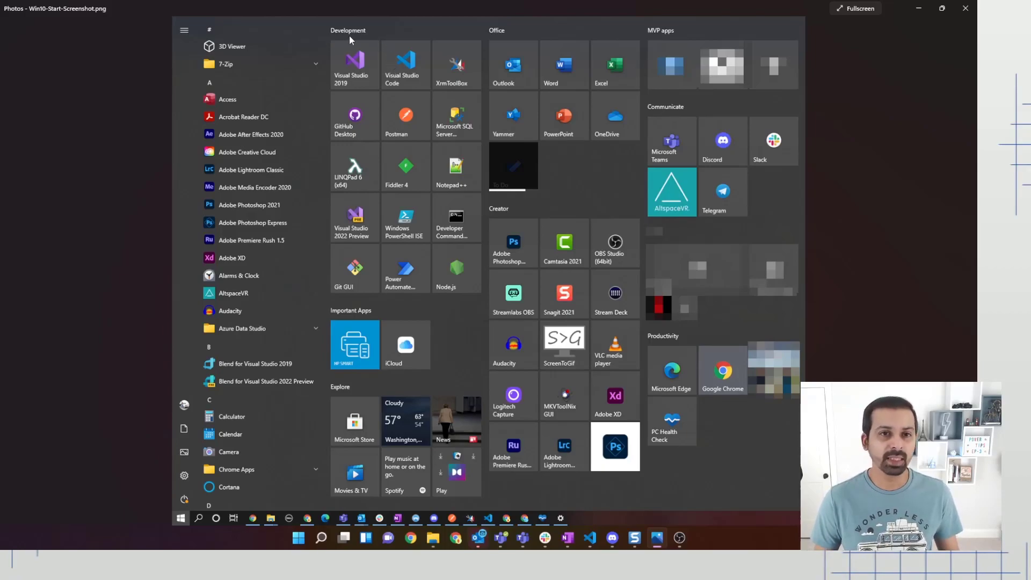
{"action": "mouse_move", "coordinate": [360, 103]}
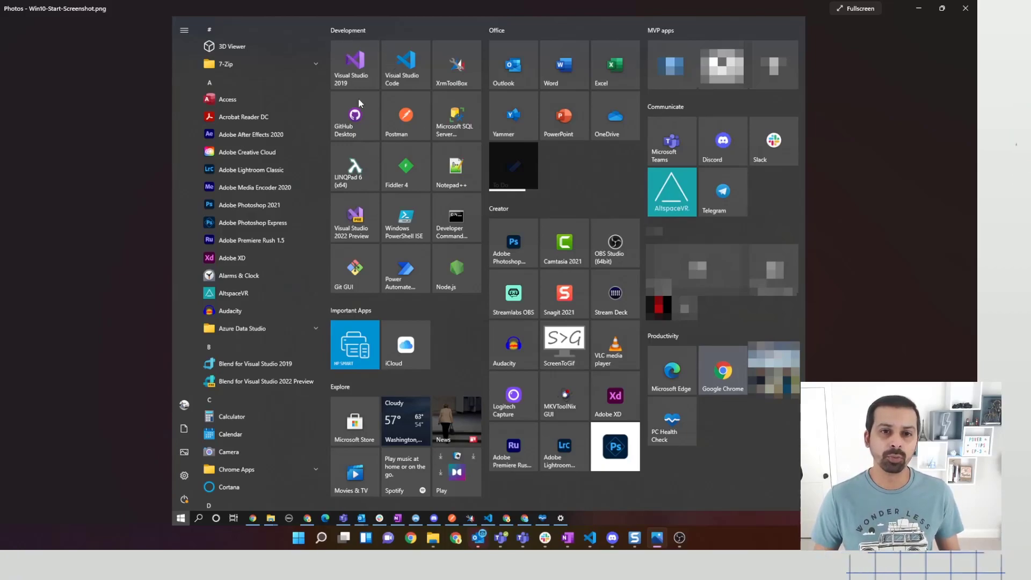
{"action": "mouse_move", "coordinate": [403, 70]}
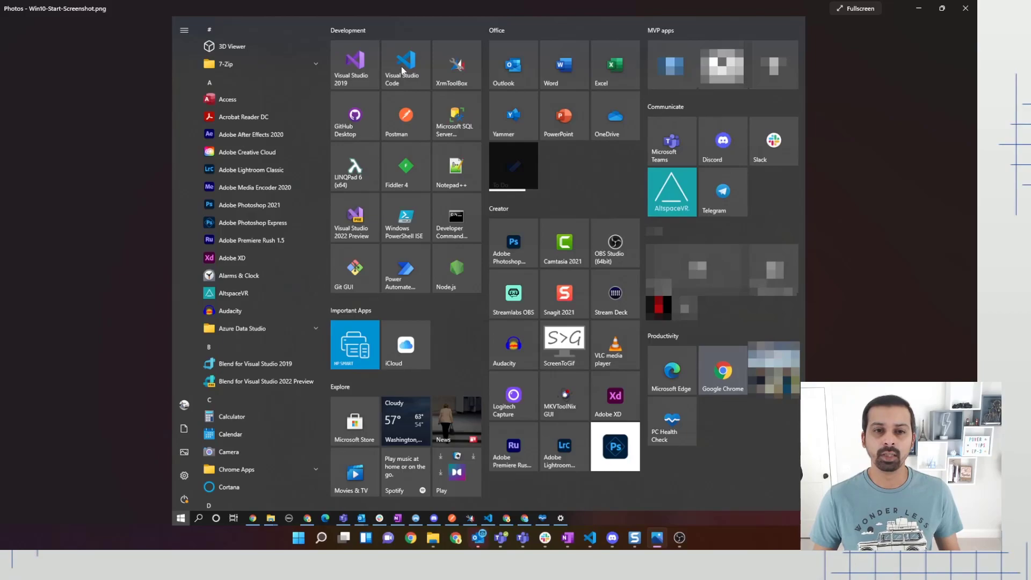
{"action": "mouse_move", "coordinate": [533, 429]}
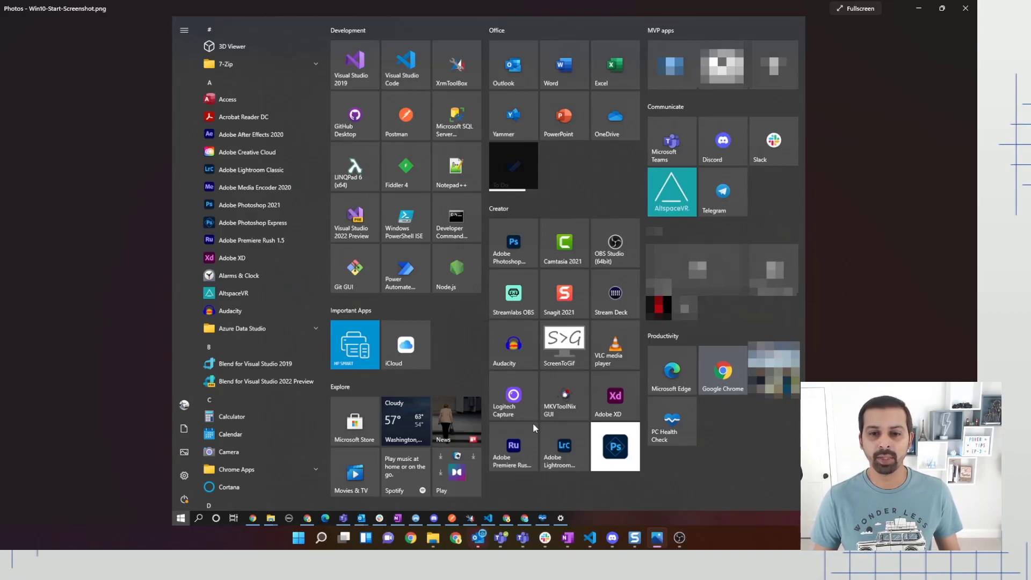
{"action": "mouse_move", "coordinate": [557, 303]}
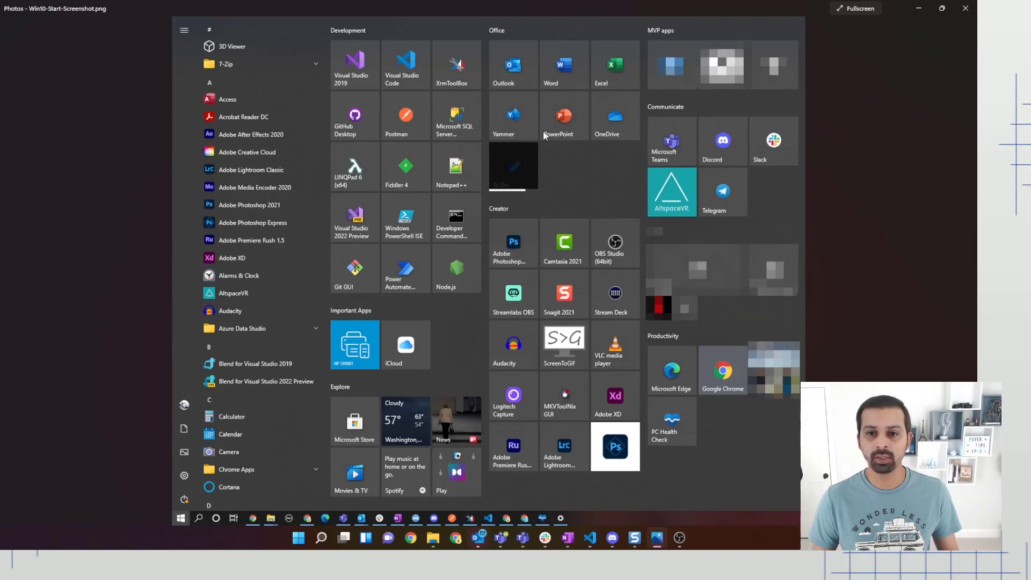
{"action": "mouse_move", "coordinate": [539, 105]}
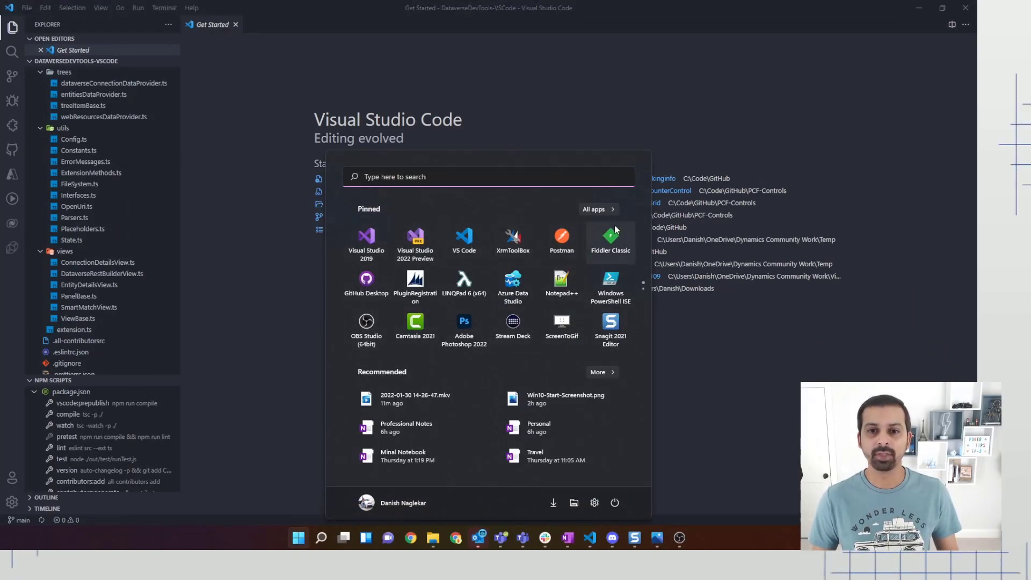
{"action": "left_click", "coordinate": [593, 210]}
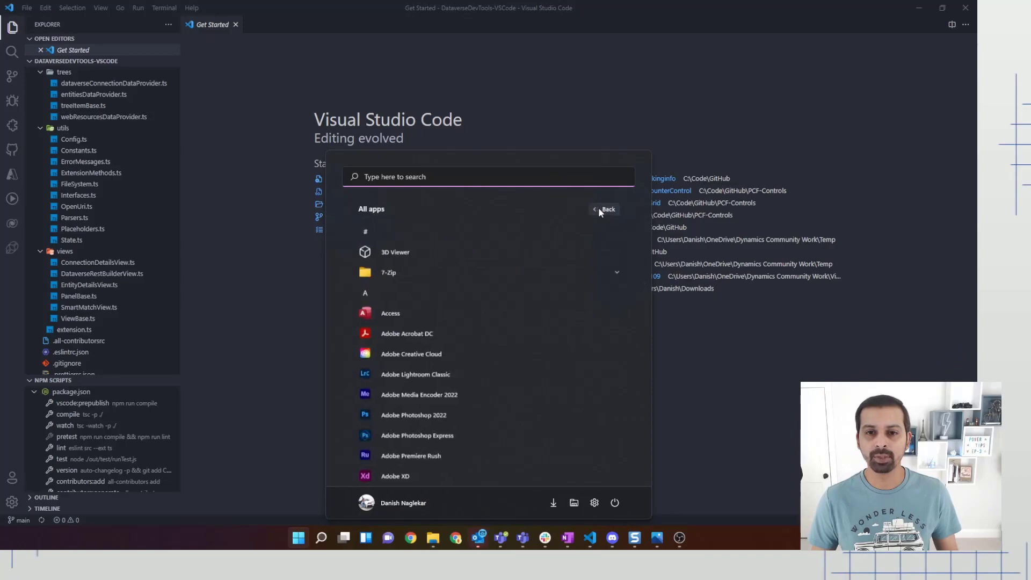
{"action": "mouse_move", "coordinate": [456, 292]}
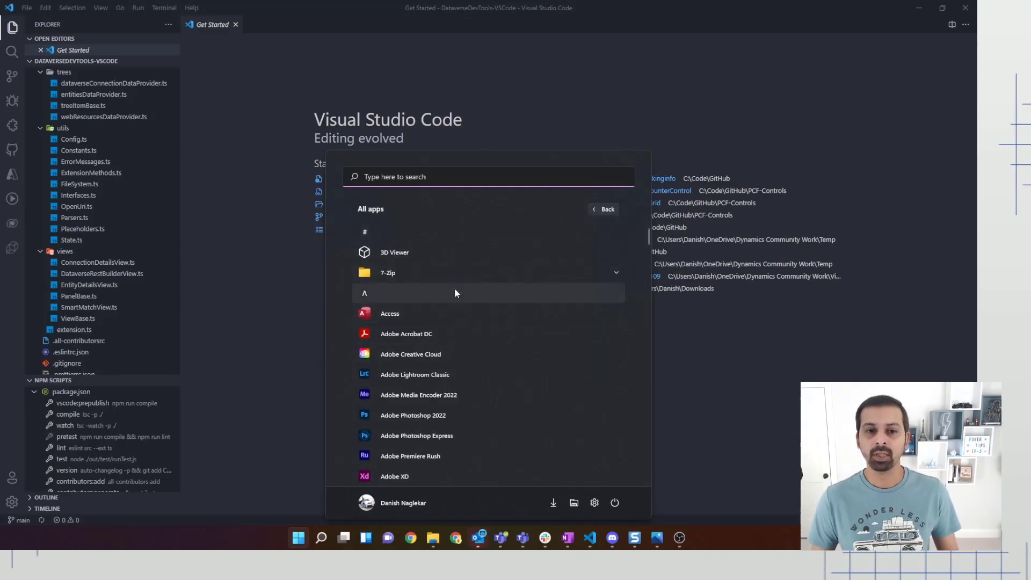
{"action": "mouse_move", "coordinate": [303, 282]}
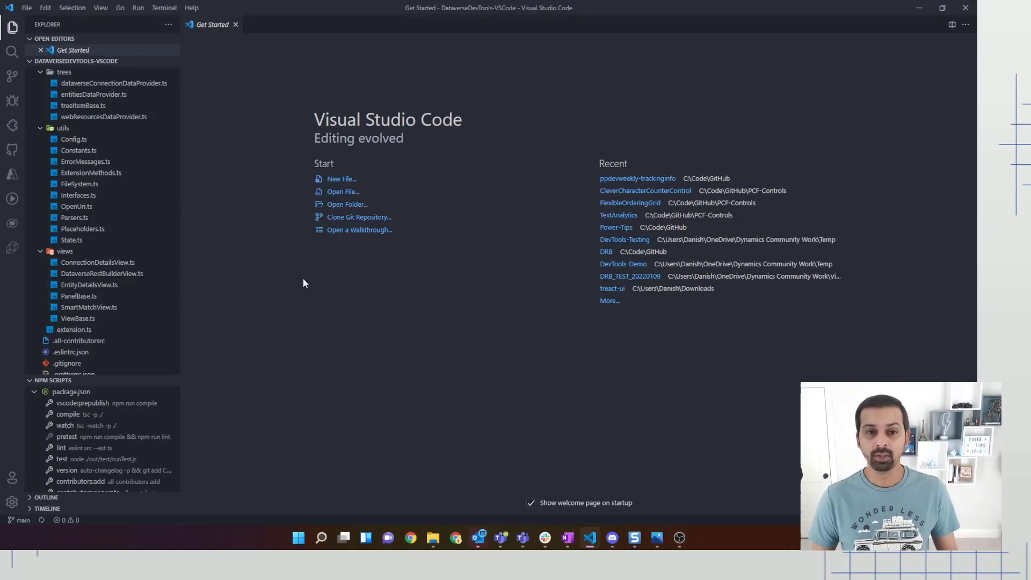
{"action": "left_click", "coordinate": [297, 539]}
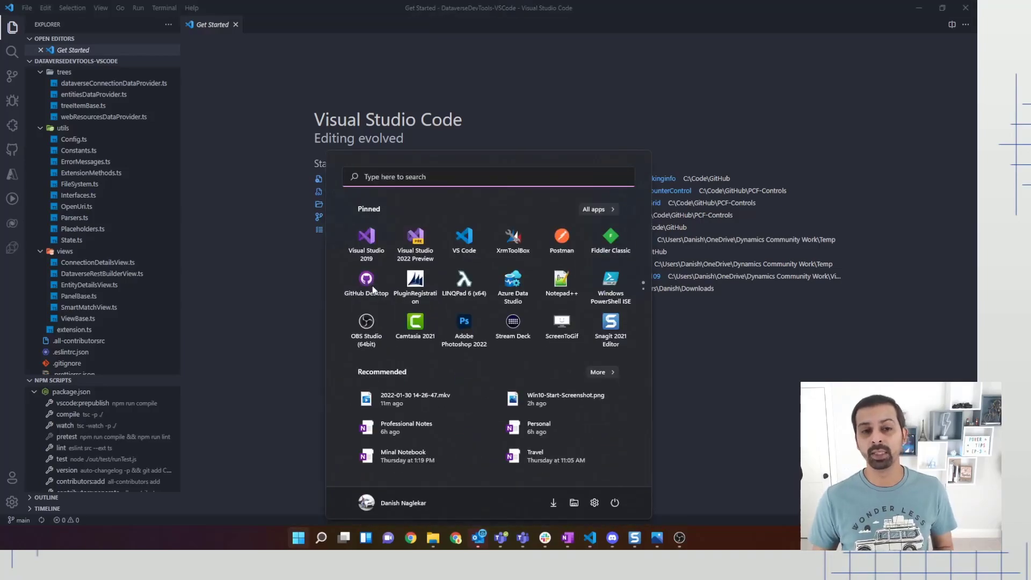
{"action": "mouse_move", "coordinate": [464, 326]}
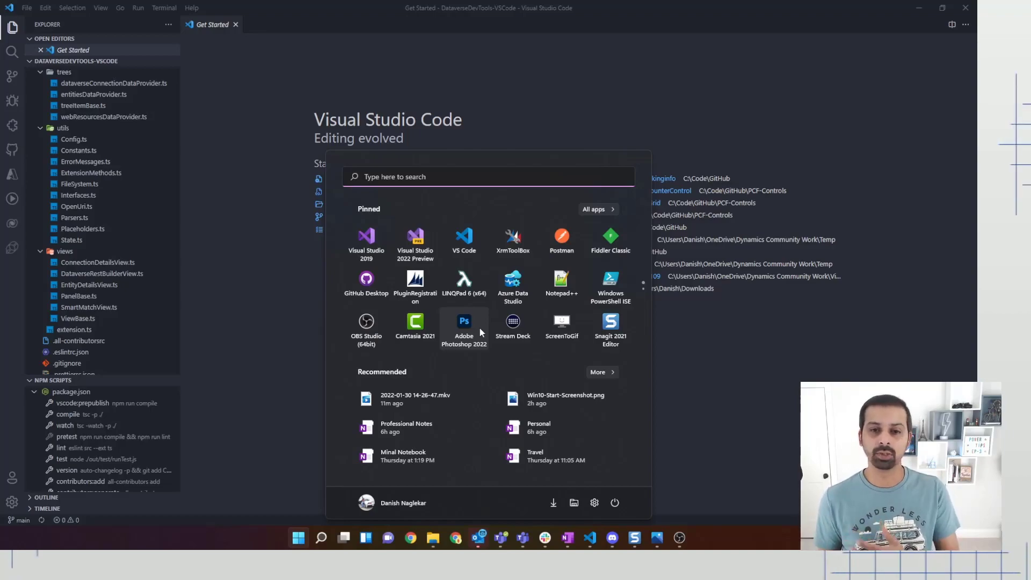
{"action": "mouse_move", "coordinate": [415, 327]}
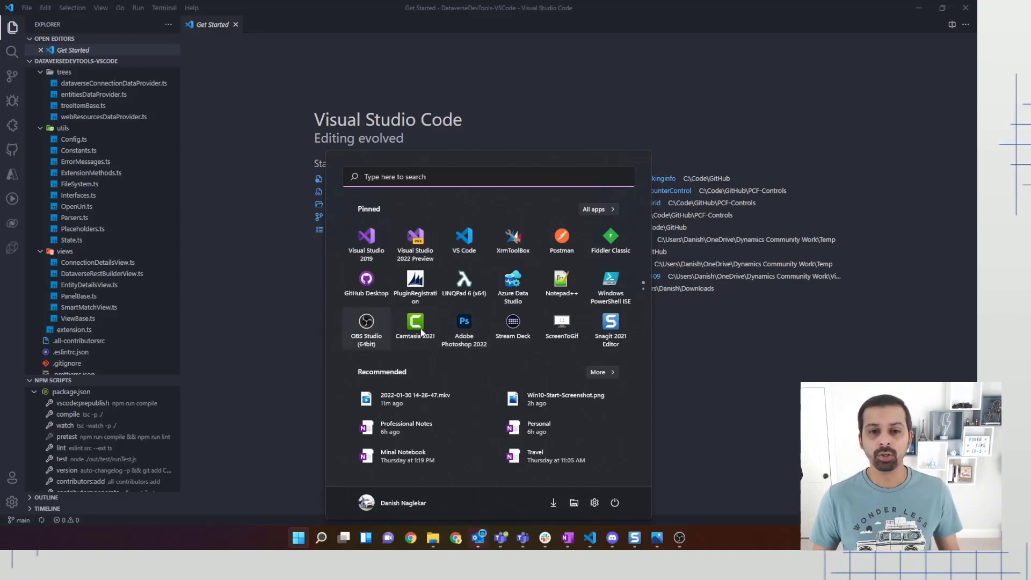